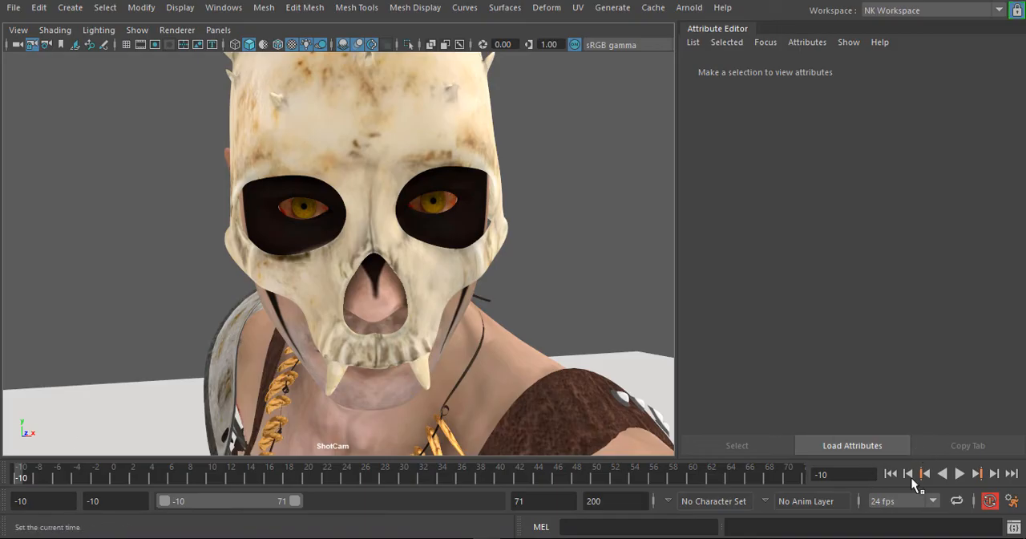
Play the warrior's imported animation to preview it in the viewport.
{"action": "left_click", "coordinate": [959, 473]}
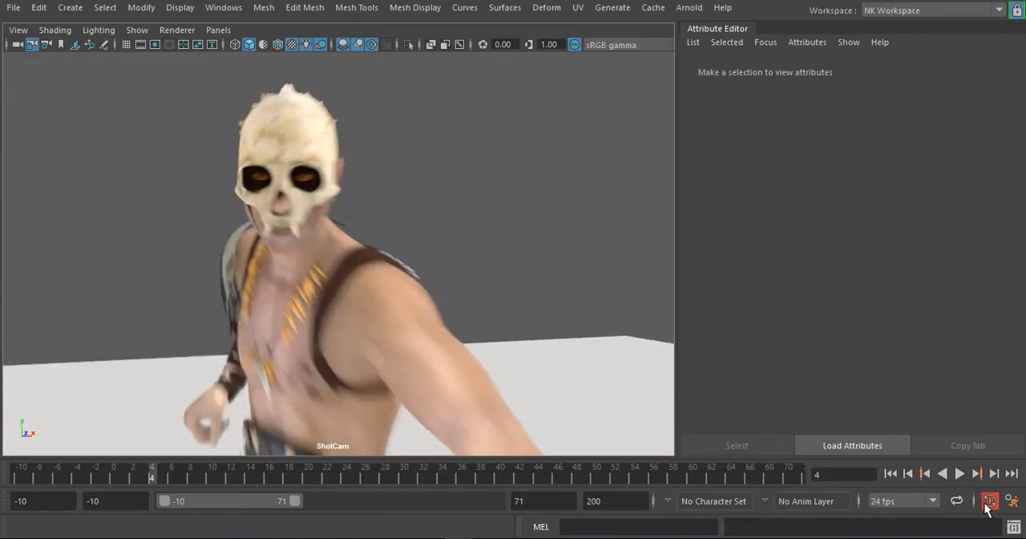
{"action": "left_click", "coordinate": [989, 501]}
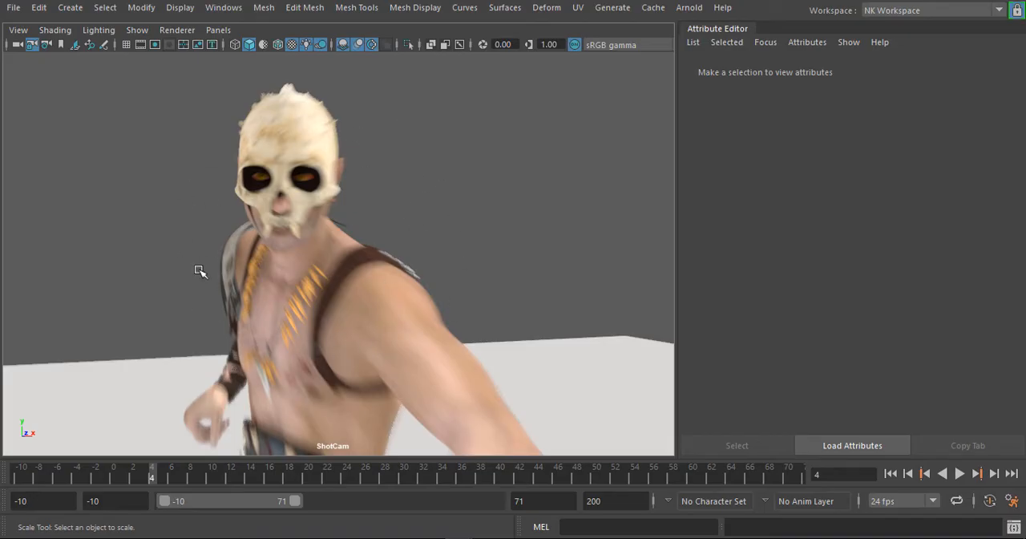
{"action": "mouse_move", "coordinate": [311, 148]}
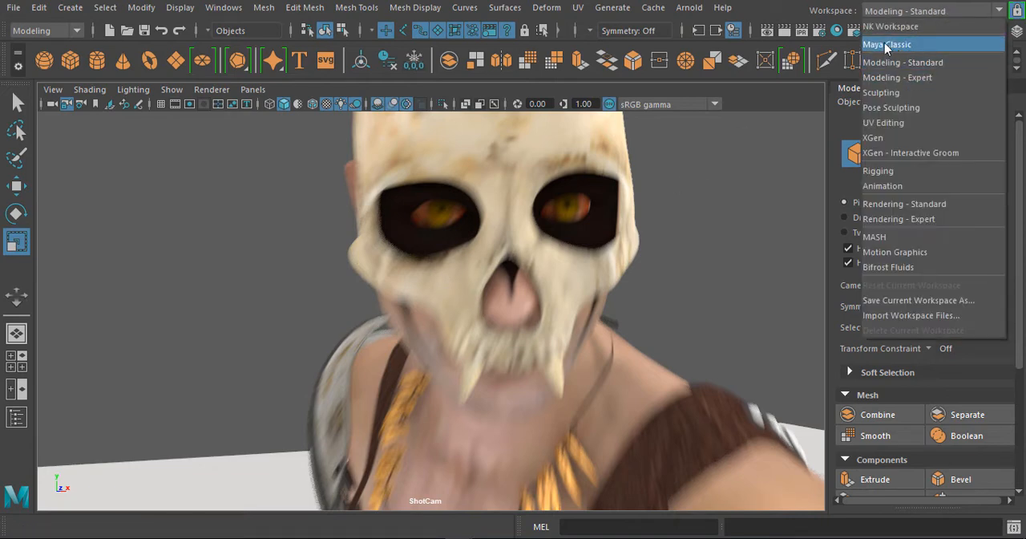
Switch to the Maya Classic workspace and look through the free persp camera.
{"action": "left_click", "coordinate": [887, 45]}
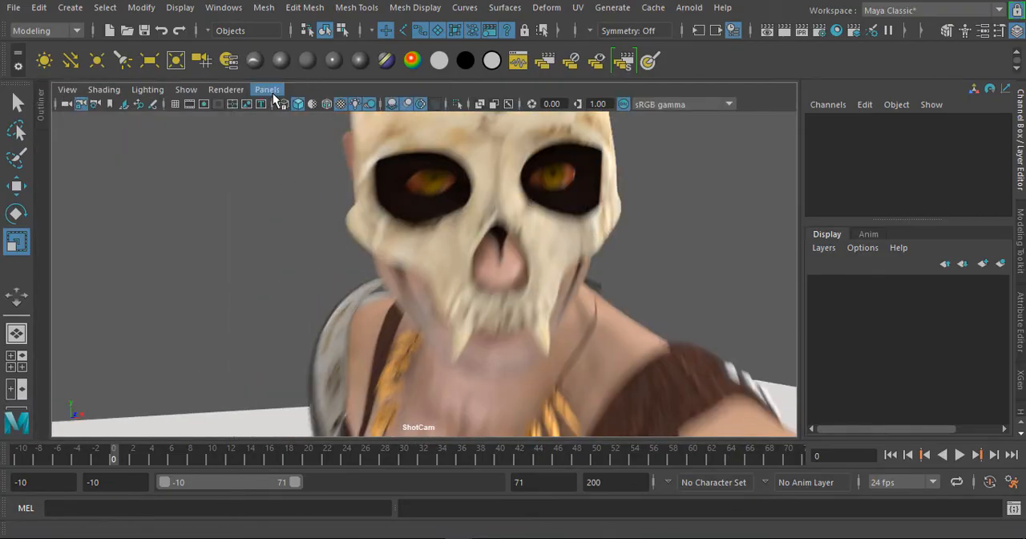
{"action": "left_click", "coordinate": [266, 90]}
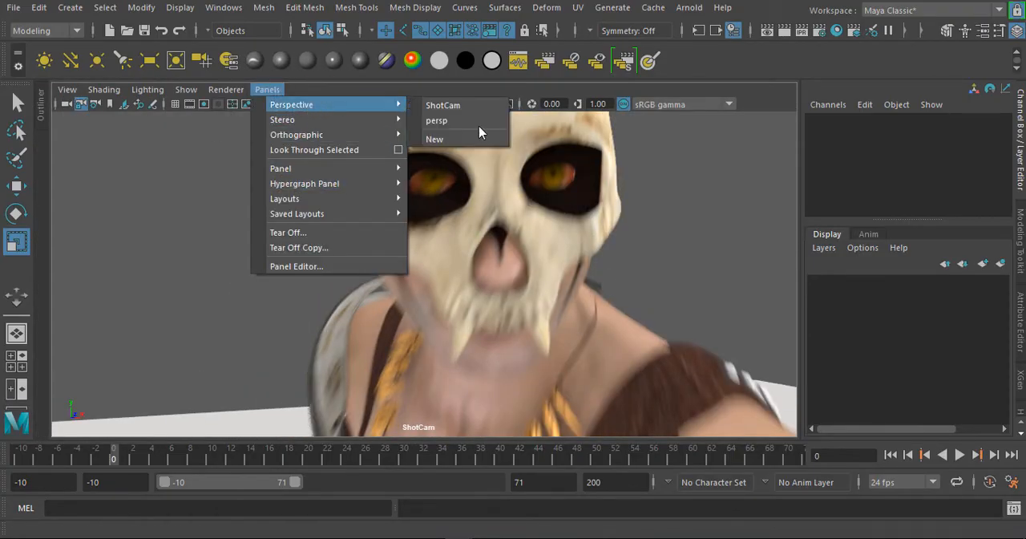
{"action": "left_click", "coordinate": [436, 120]}
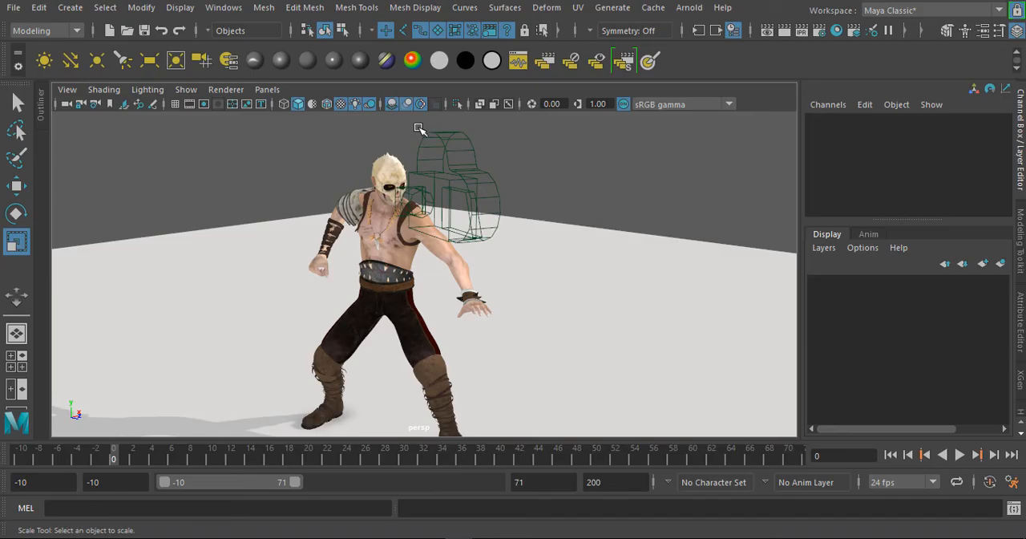
{"action": "mouse_move", "coordinate": [503, 109]}
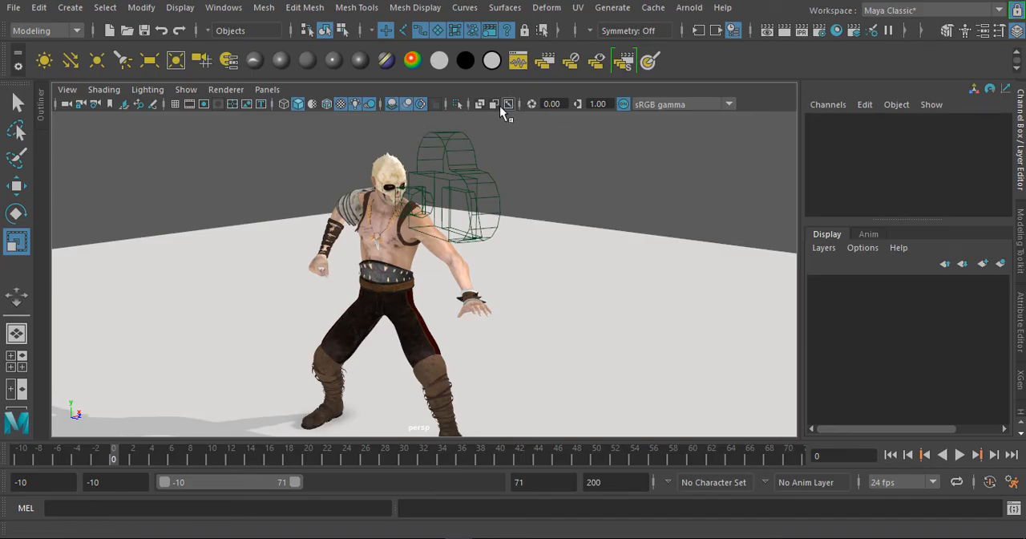
Select the shot camera and warrior geometry to inspect them, then deselect.
{"action": "left_click", "coordinate": [186, 89]}
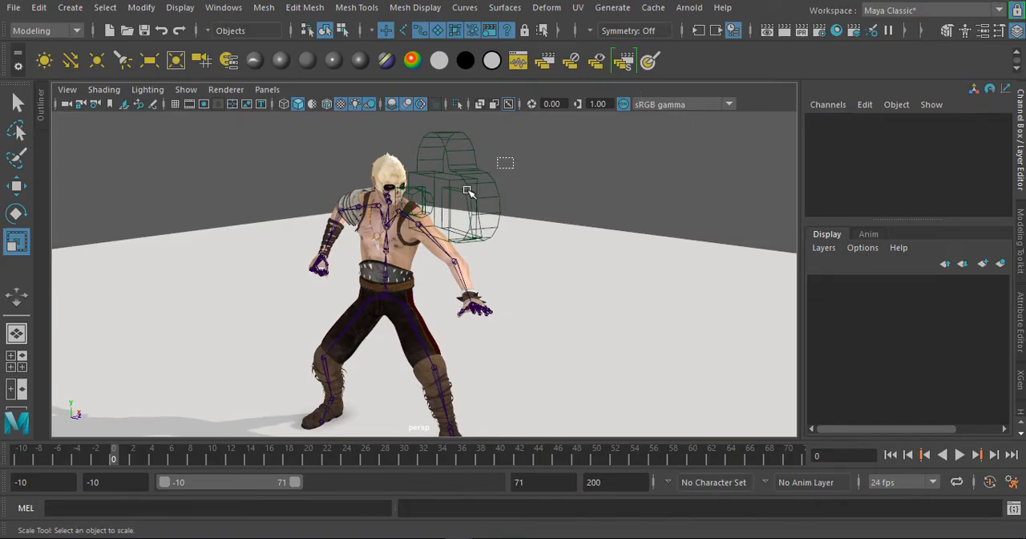
{"action": "left_click", "coordinate": [446, 189]}
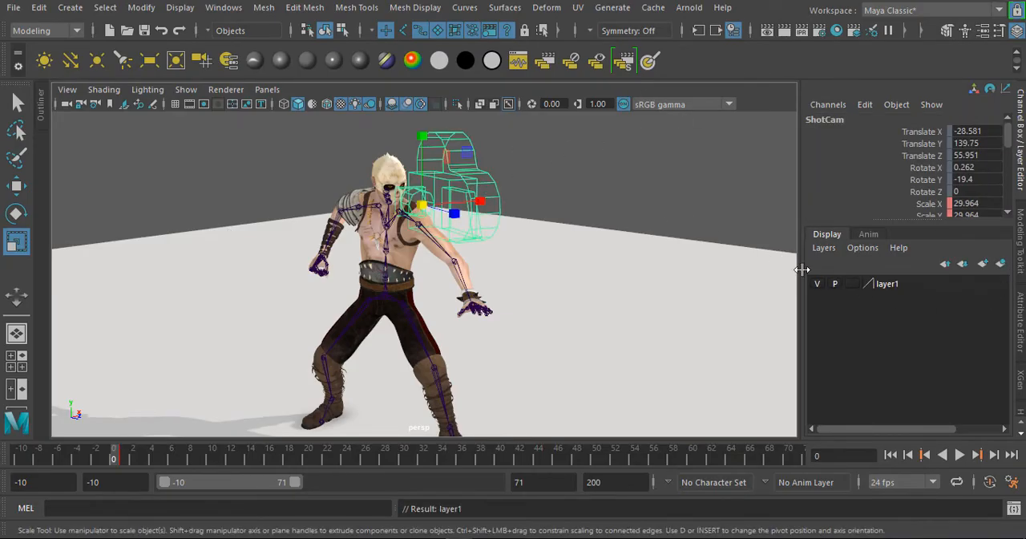
{"action": "left_click", "coordinate": [457, 218]}
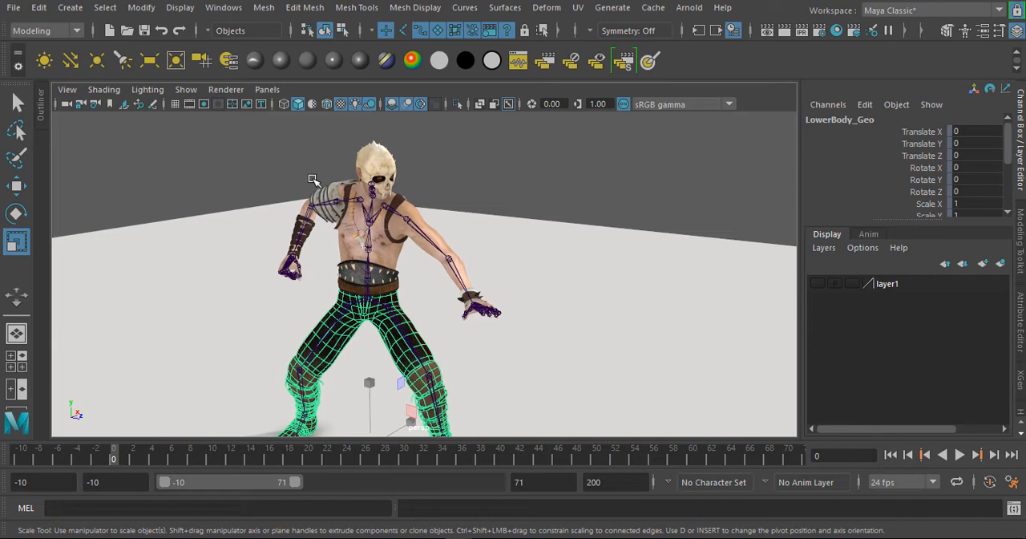
{"action": "mouse_move", "coordinate": [473, 179]}
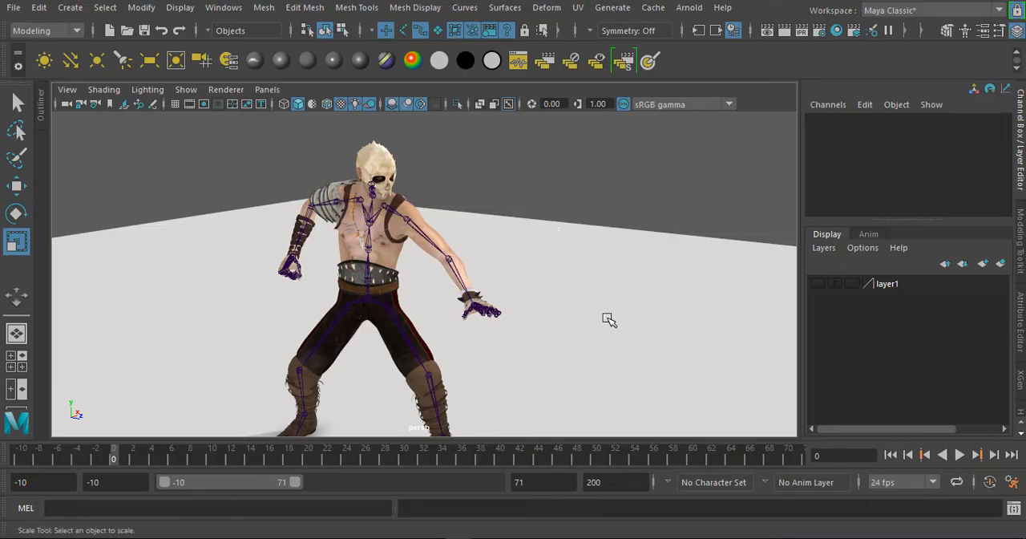
{"action": "mouse_move", "coordinate": [526, 195]}
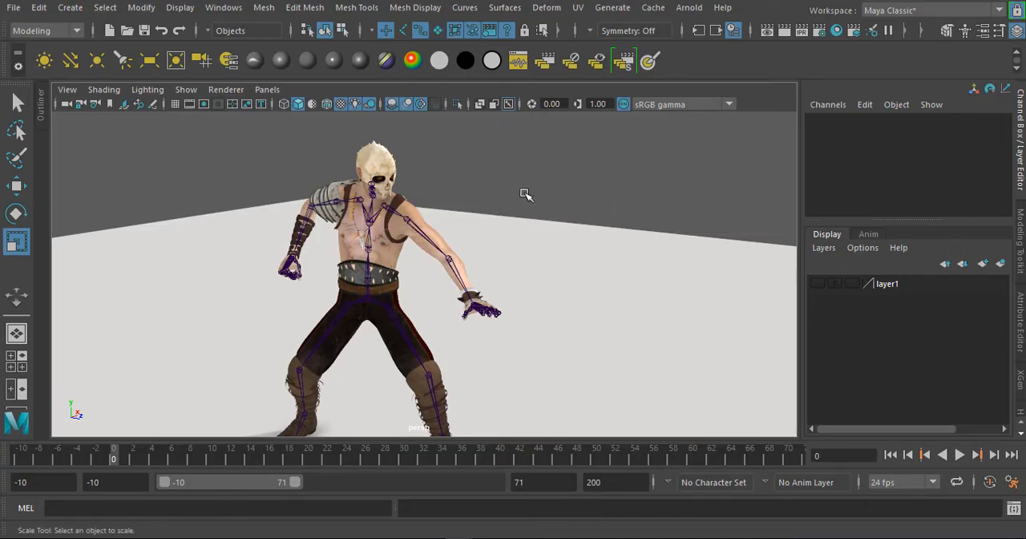
{"action": "mouse_move", "coordinate": [497, 191]}
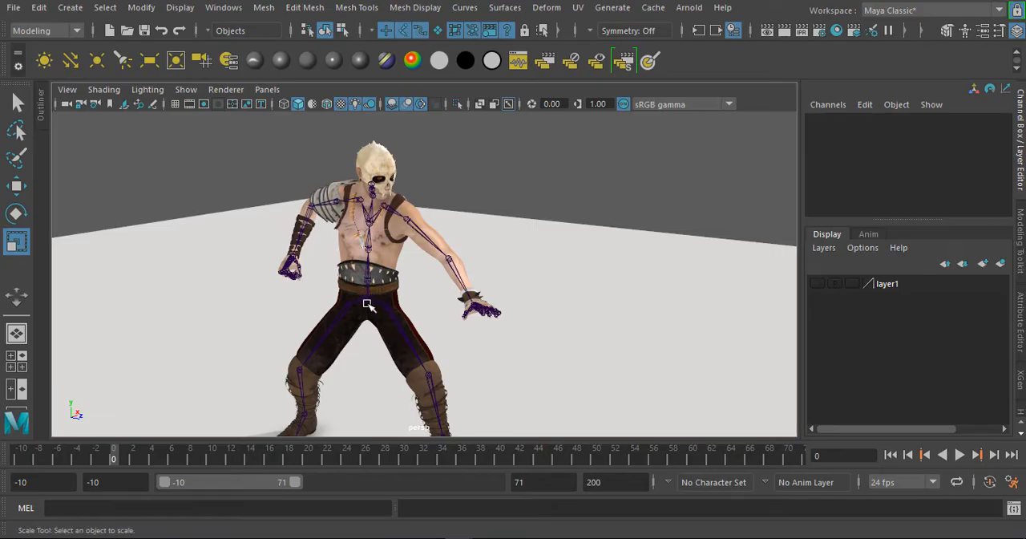
Select warrior:Hips at frame -2 and zero its Rotate values for a T-pose key.
{"action": "left_click", "coordinate": [366, 303]}
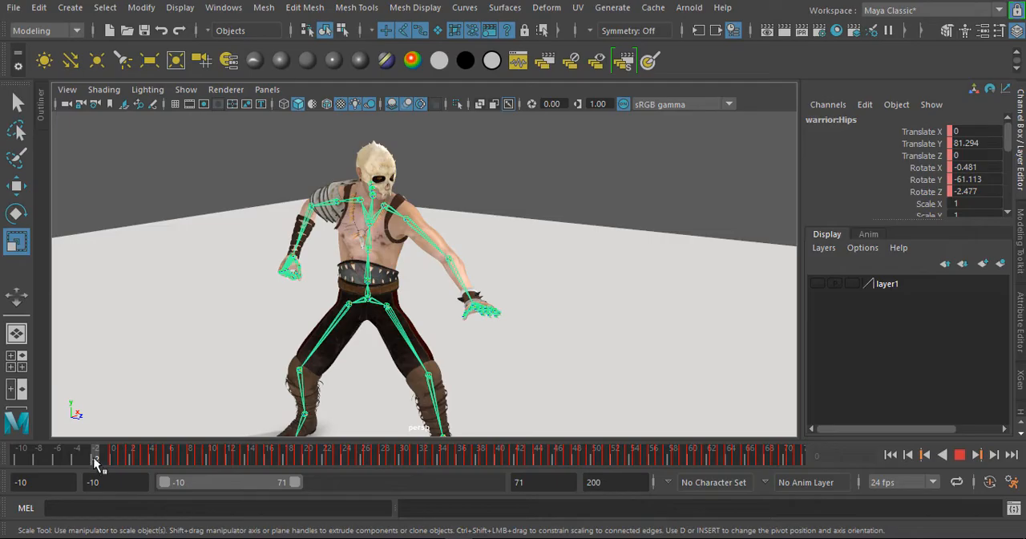
{"action": "left_click", "coordinate": [366, 301]}
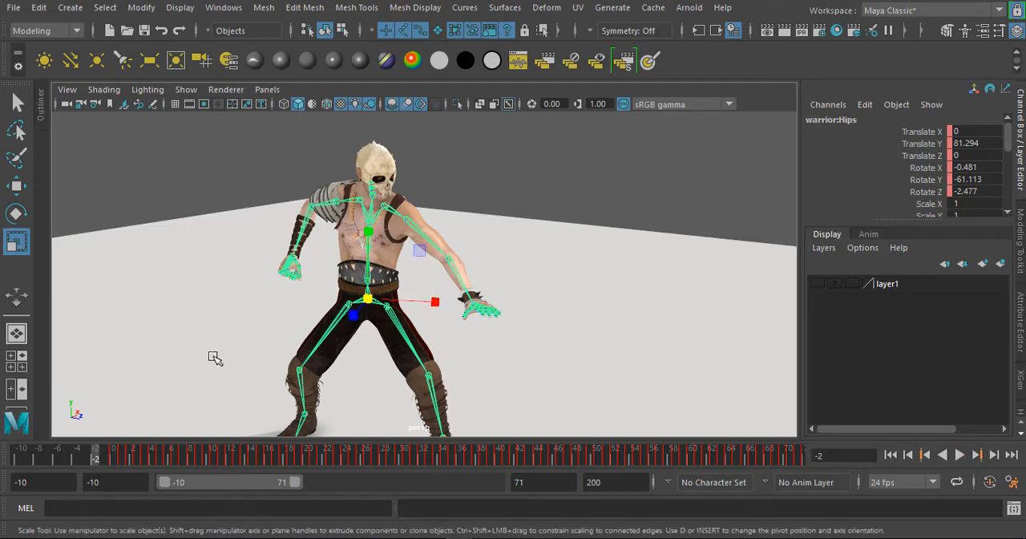
{"action": "mouse_move", "coordinate": [461, 243]}
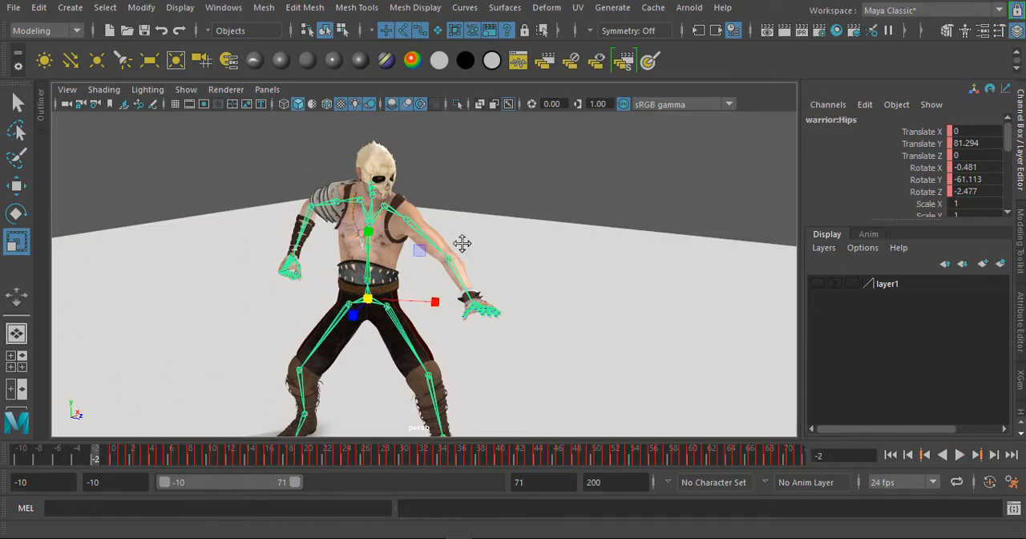
{"action": "left_click_drag", "start_coordinate": [462, 243], "coordinate": [488, 244]}
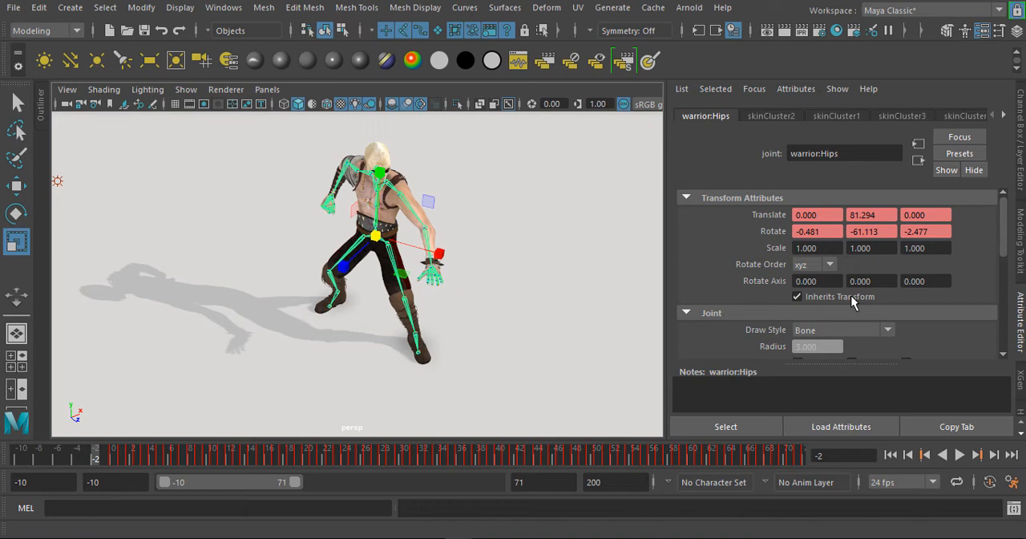
{"action": "triple_click", "coordinate": [817, 231]}
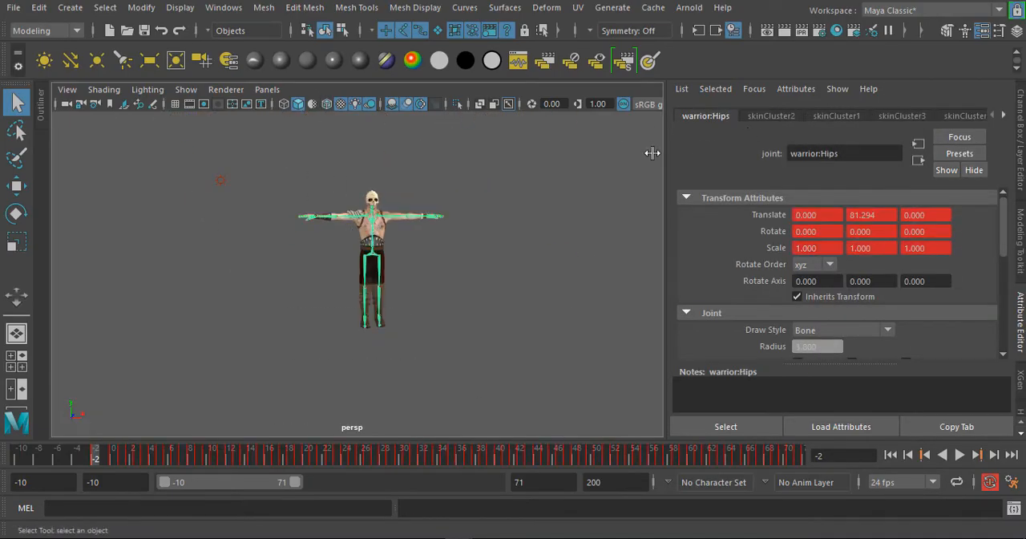
{"action": "mouse_move", "coordinate": [572, 202]}
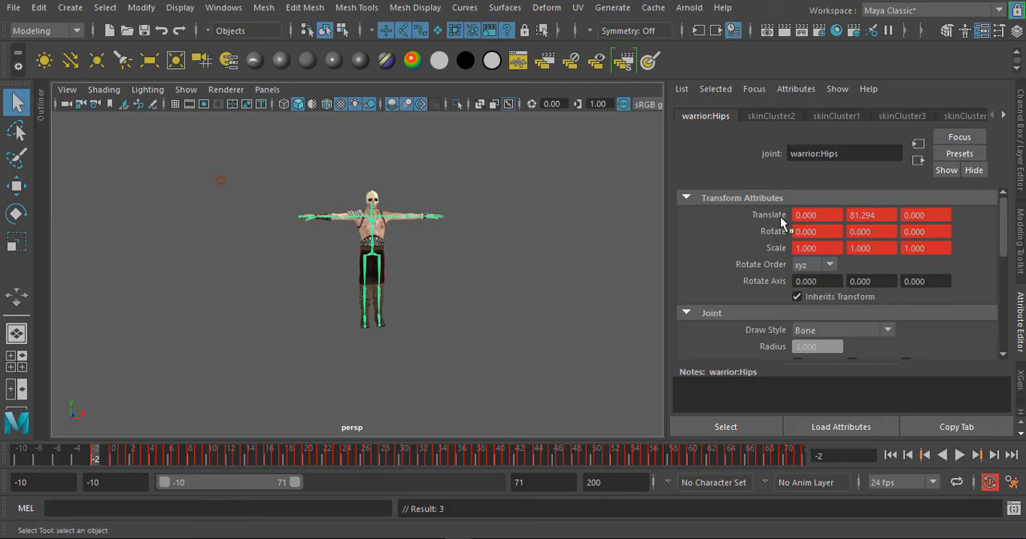
{"action": "mouse_move", "coordinate": [349, 268]}
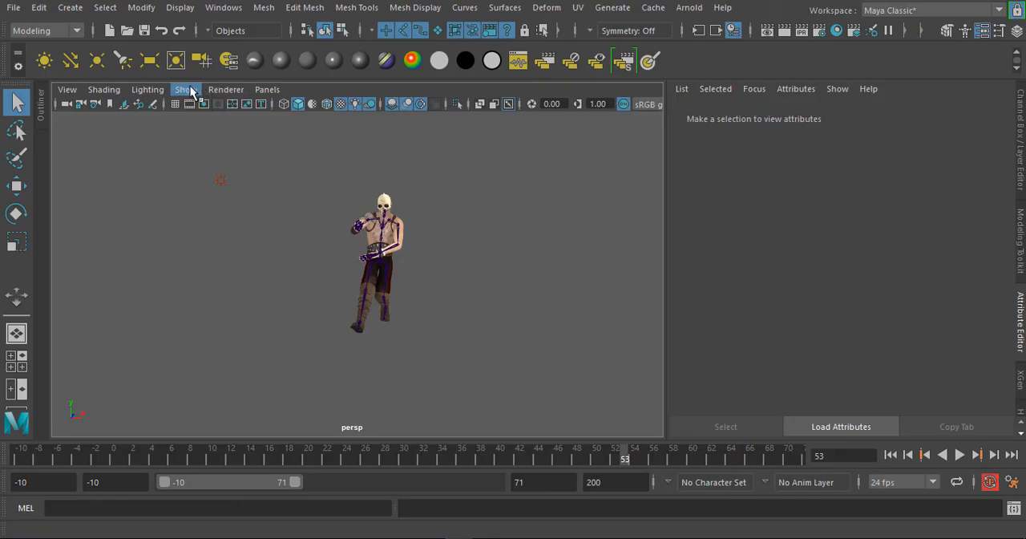
Hide Joints in the viewport's Show filters.
{"action": "left_click", "coordinate": [186, 90]}
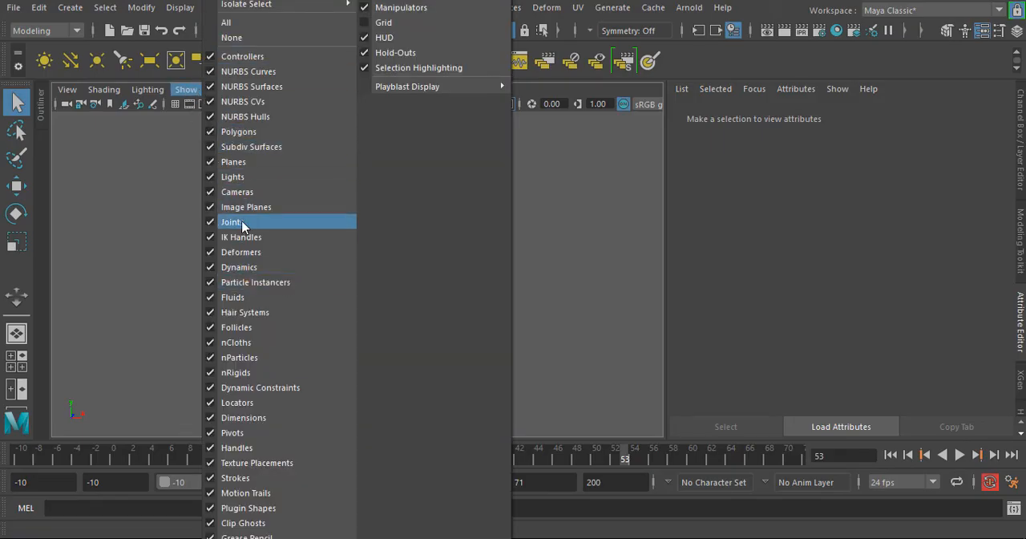
{"action": "left_click", "coordinate": [233, 221]}
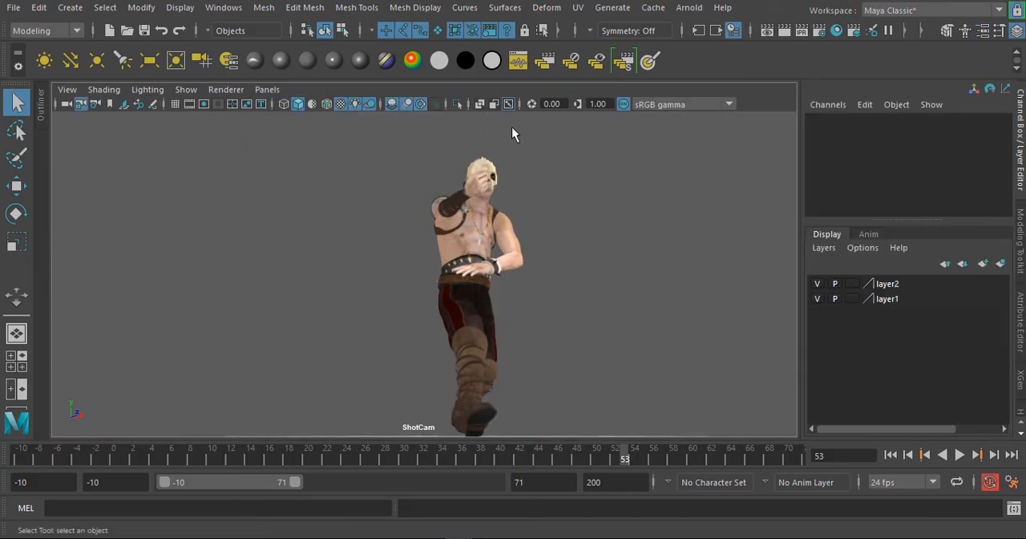
{"action": "mouse_move", "coordinate": [103, 407]}
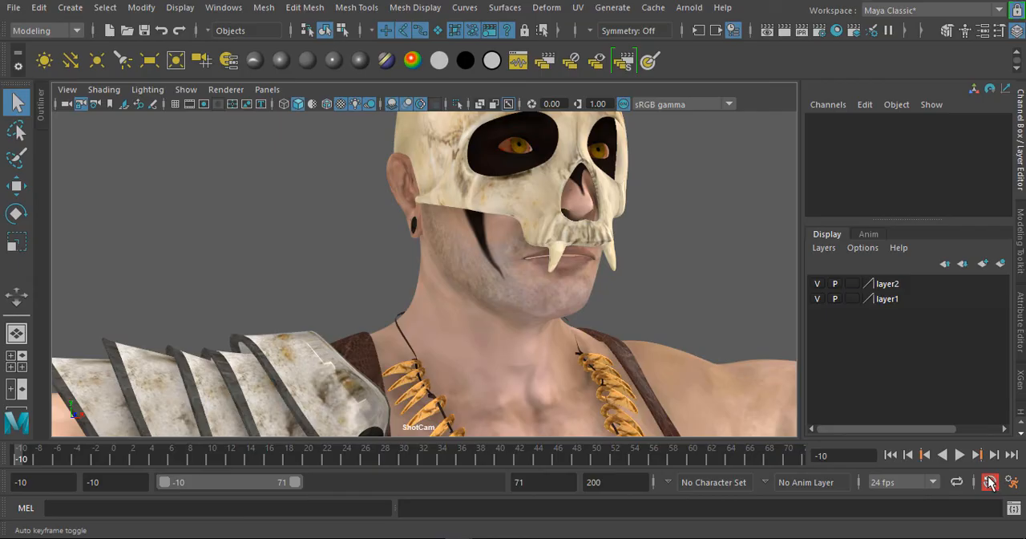
Turn off auto key and play the animation forward from the T-pose.
{"action": "left_click", "coordinate": [959, 456]}
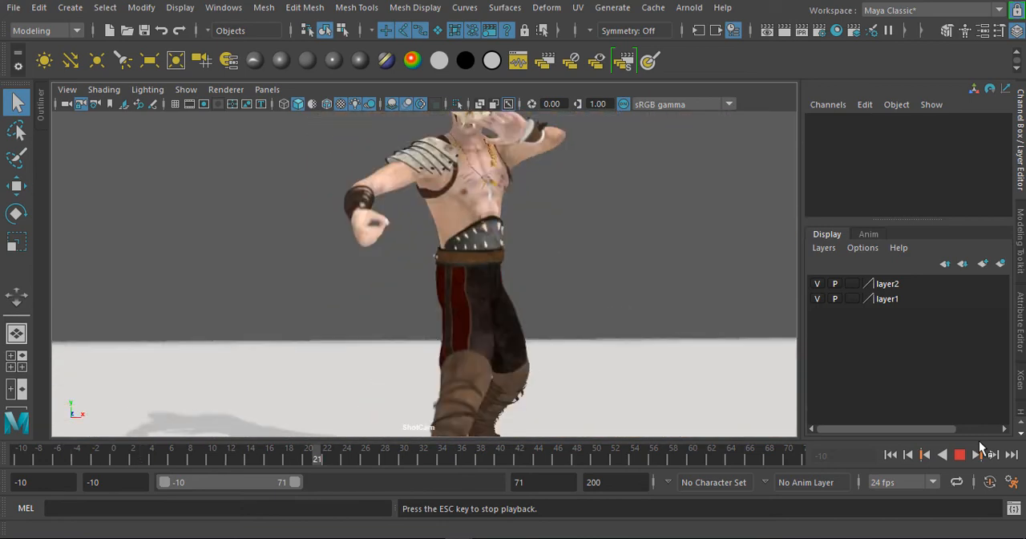
{"action": "left_click", "coordinate": [978, 455]}
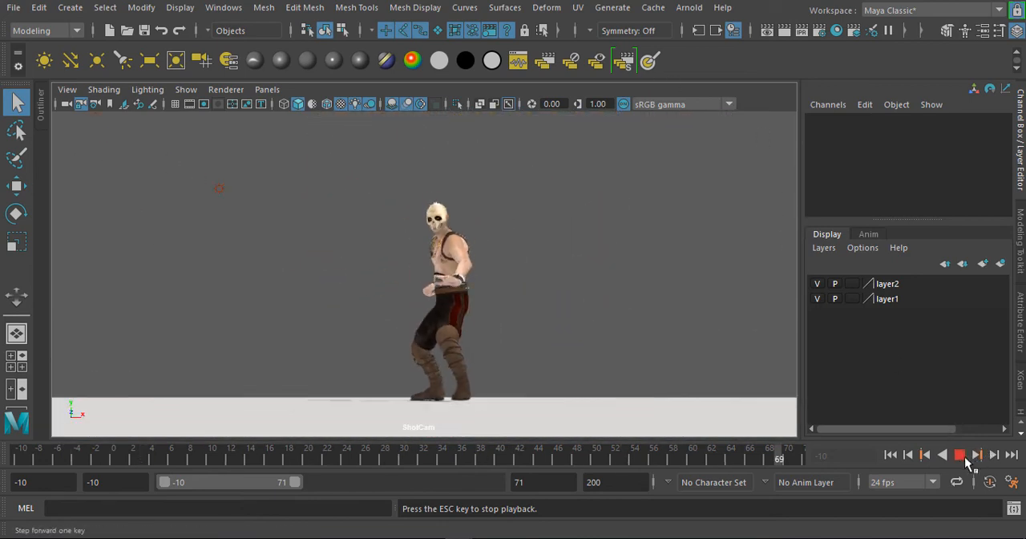